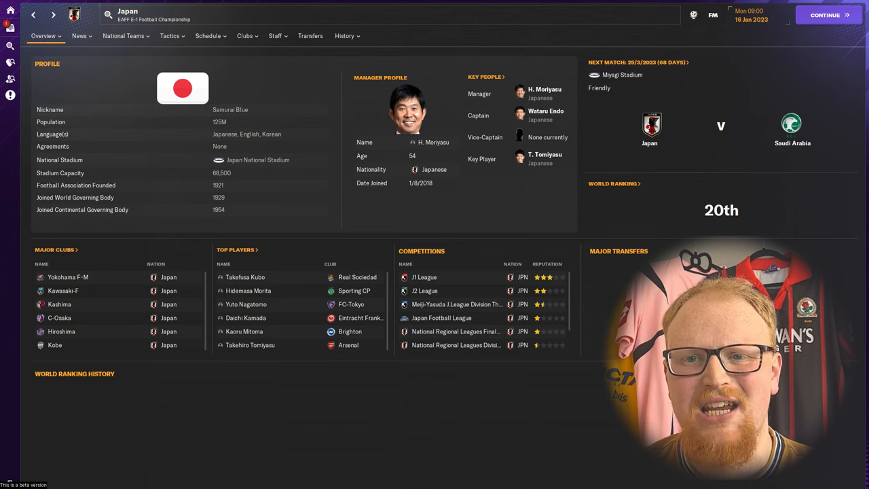
# Open J1 League from Japan's competitions to view its single-stage season dates and rules
pyautogui.click(424, 277)
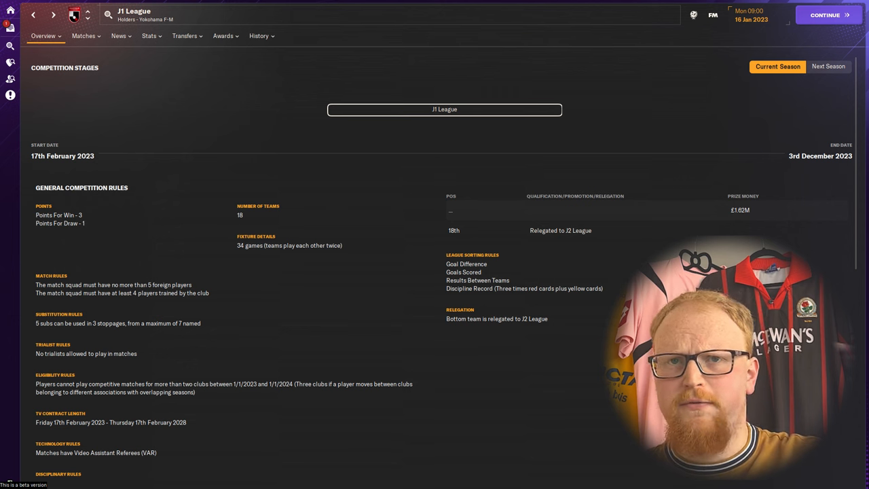
# Scroll the J2 League overview to see the 22-team table, fixtures and past winners
pyautogui.scroll(-3)
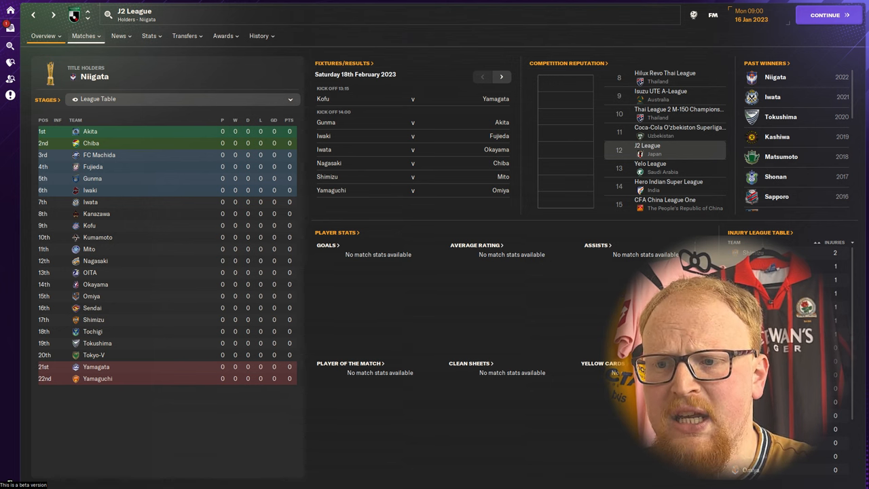
# View J2 League stages and rules, then go to the Emperor's Cup overview with holders Kofu
pyautogui.click(43, 35)
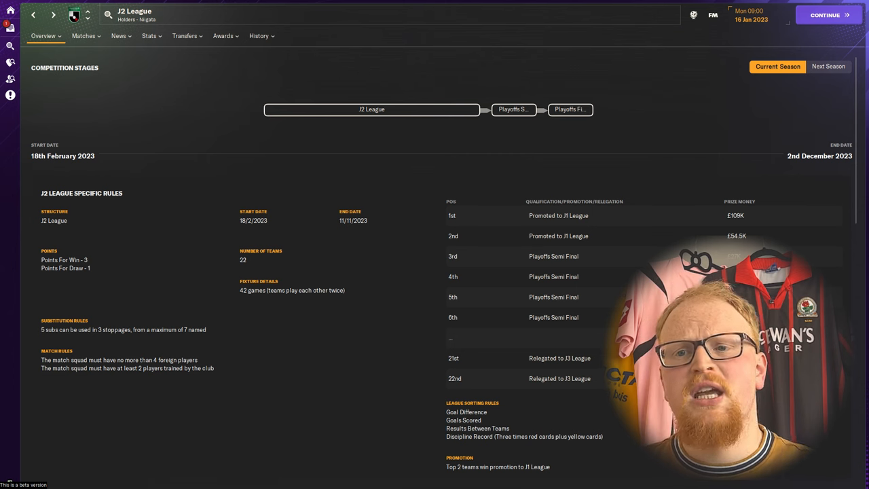
pyautogui.click(825, 14)
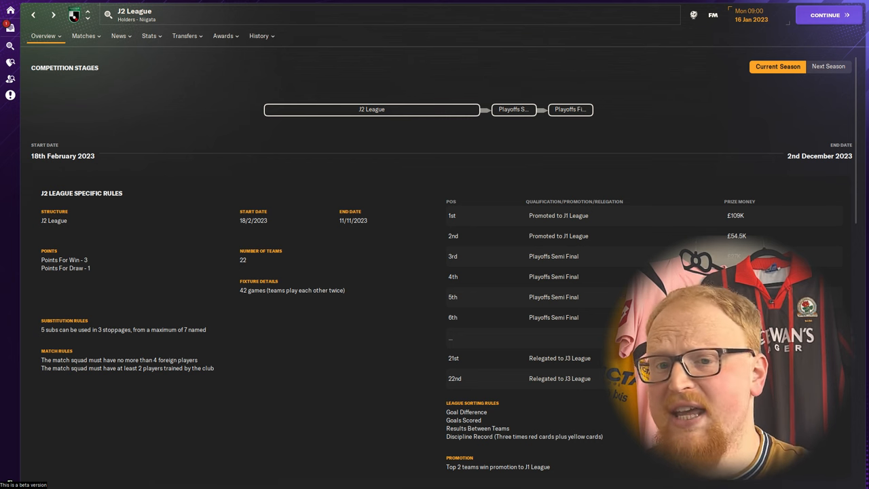
pyautogui.click(825, 15)
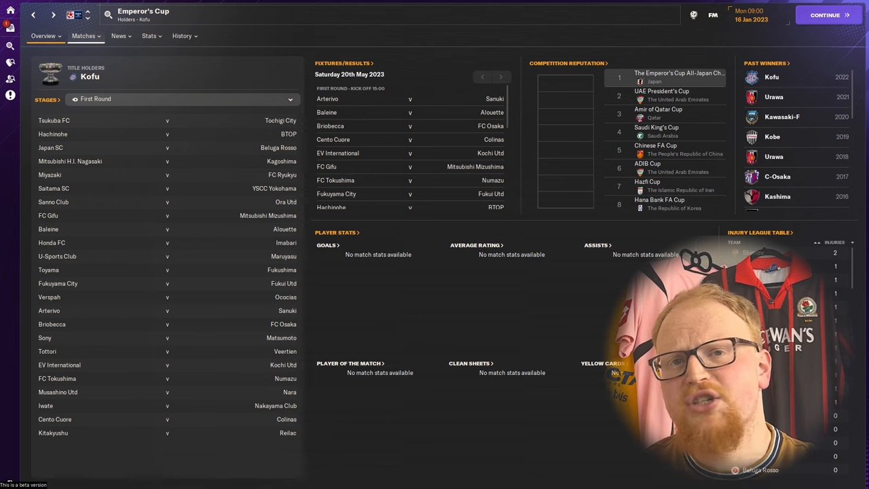
# Show the J.League YBC Levain Cup stages from group stage to final, with group rules
pyautogui.click(667, 150)
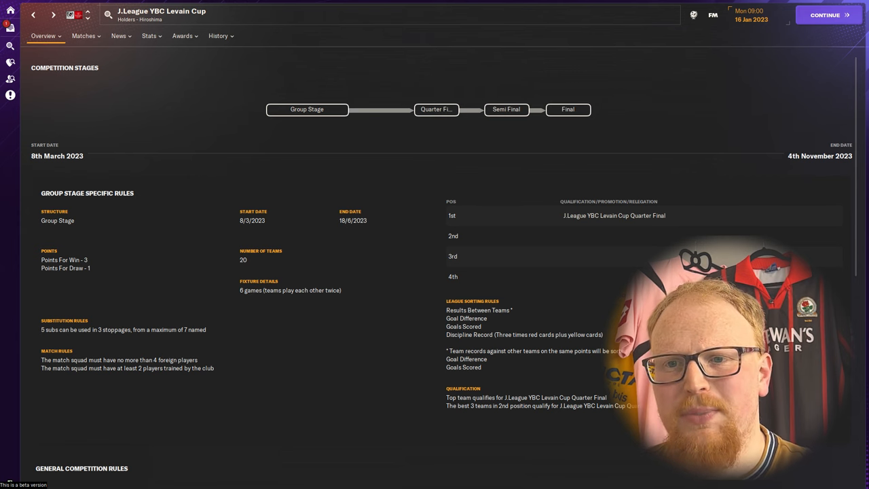
# Open Yokohama F·Marinos' club overview showing Nissan Stadium, trophies and key people
pyautogui.click(436, 109)
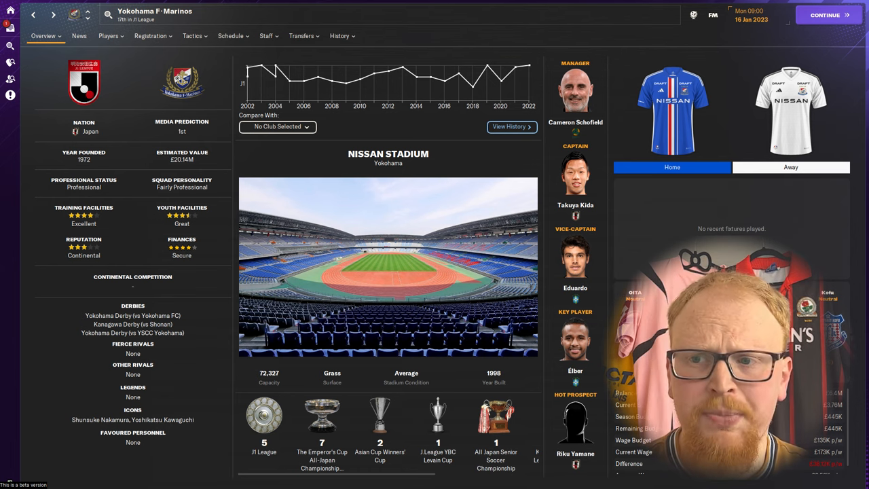
pyautogui.click(339, 35)
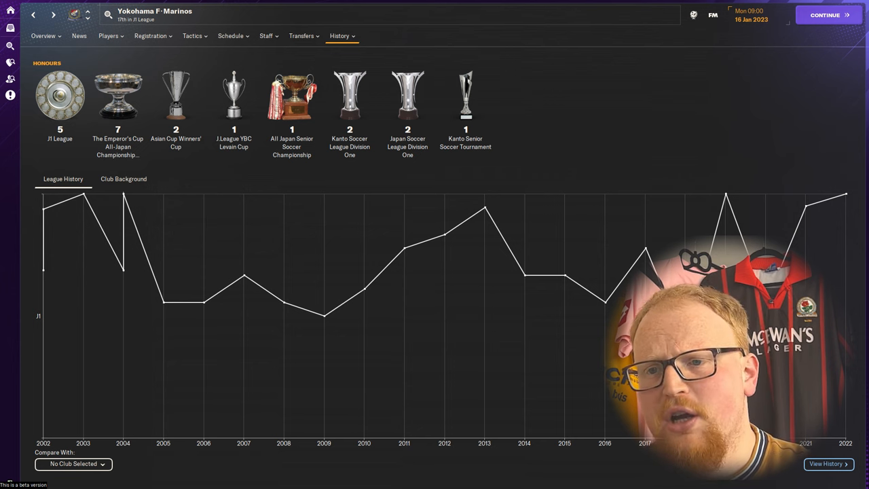
# Return to Yokohama F·Marinos' Overview tab with Nissan Stadium, staff and kits
pyautogui.click(43, 35)
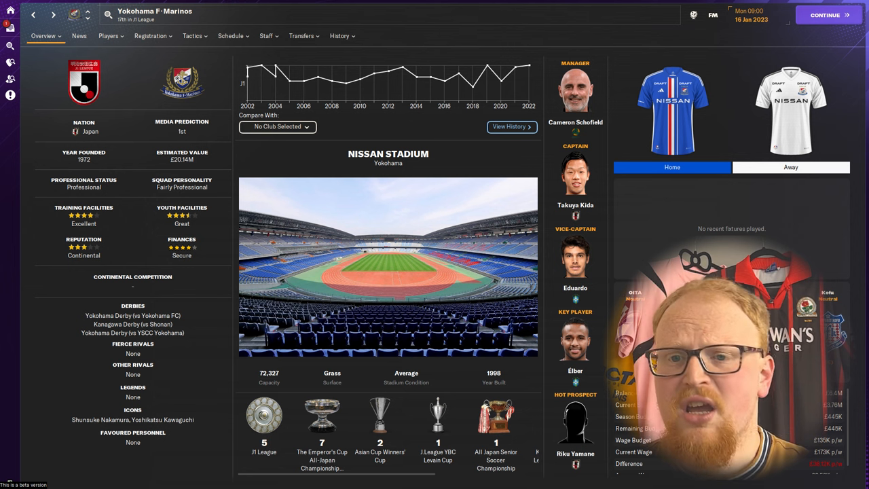
# Show Yokohama F·Marinos' History tab with honours and league positions 2002–2022
pyautogui.click(339, 35)
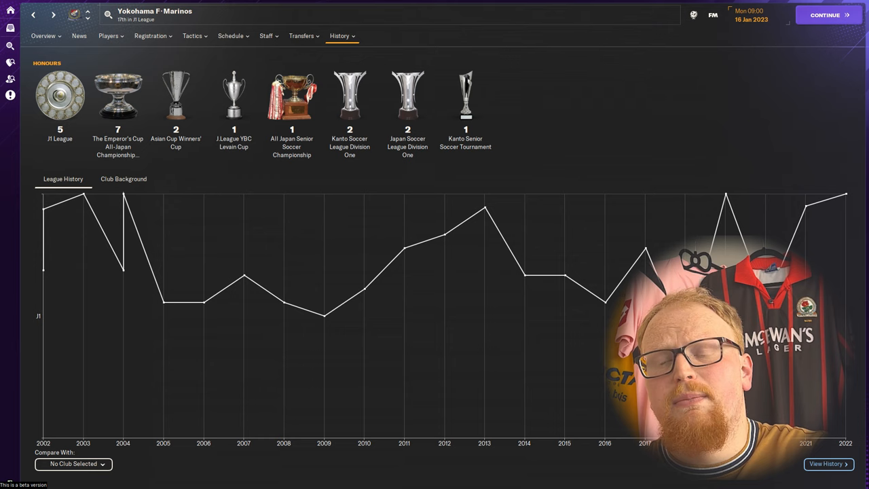
# Bring up Kashima Antlers' history page listing eight J1 League titles
pyautogui.click(43, 35)
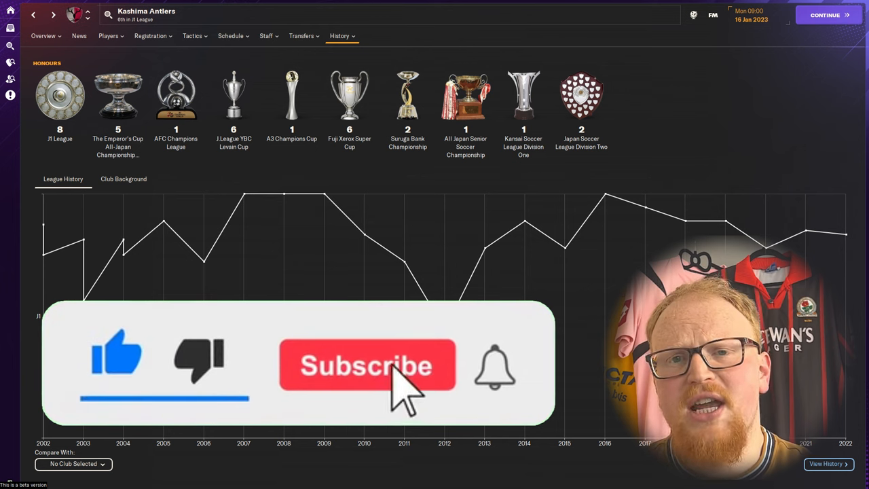
# Open Kashima Antlers' Overview tab with Ibaraki Stadium, derbies, legends and kits
pyautogui.click(367, 365)
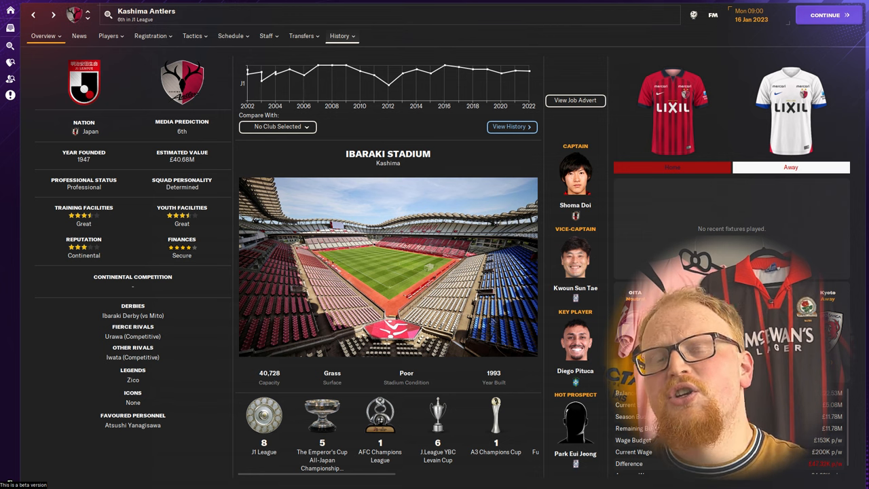
# Show Kashima Antlers' History tab with honours and league positions 2002–2022
pyautogui.click(339, 36)
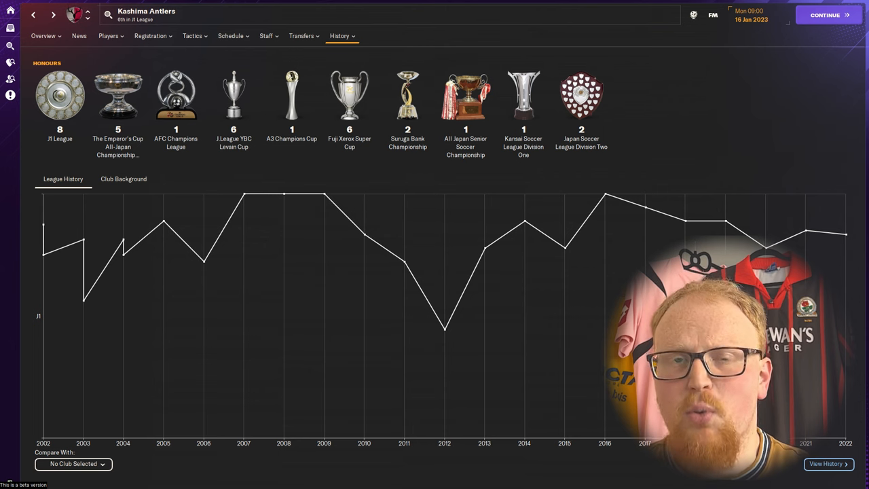
# Return from the history page to the Kashima Antlers club overview
pyautogui.click(43, 36)
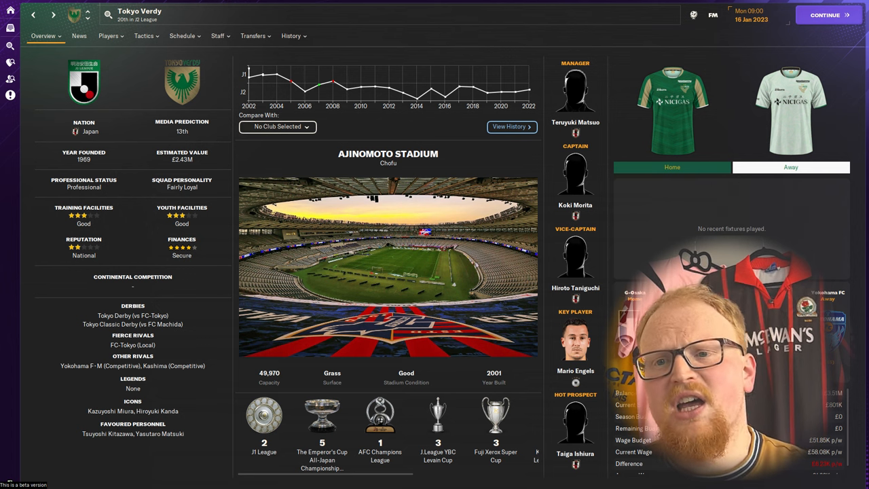
# Switch between Tokyo Verdy's History and Overview tabs, showing honours and the 2002-2022 league chart
pyautogui.click(291, 35)
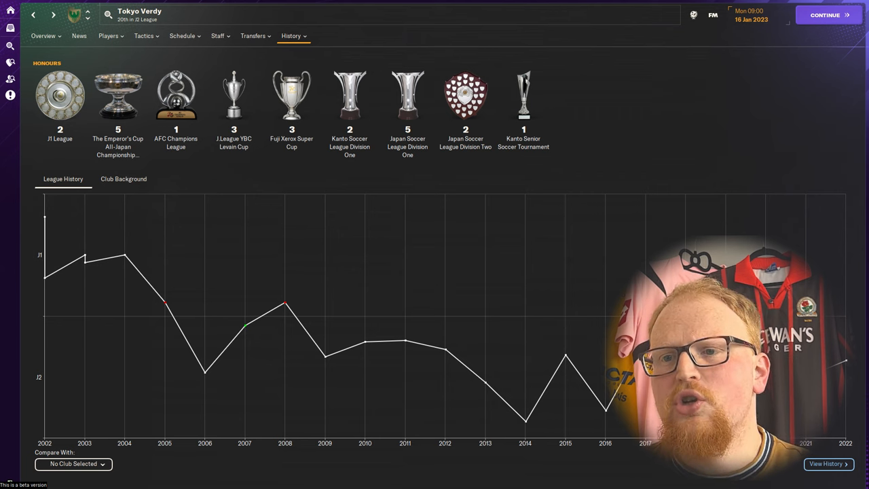
pyautogui.click(43, 36)
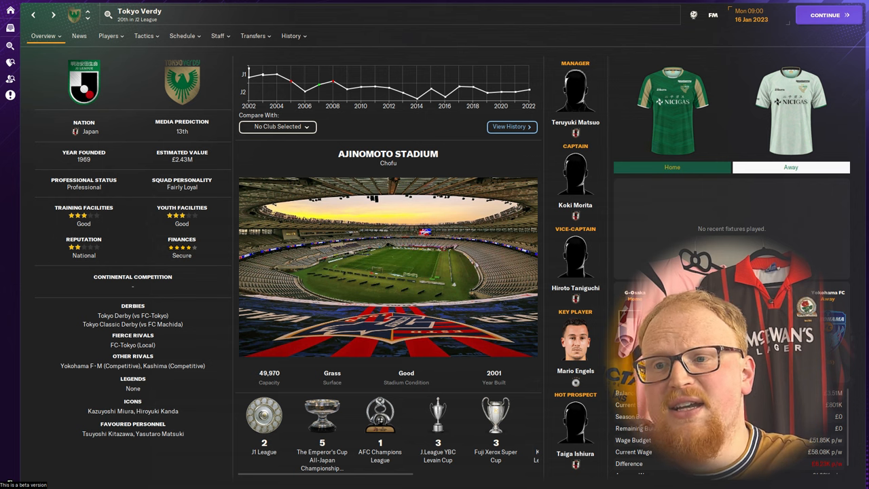
pyautogui.click(290, 35)
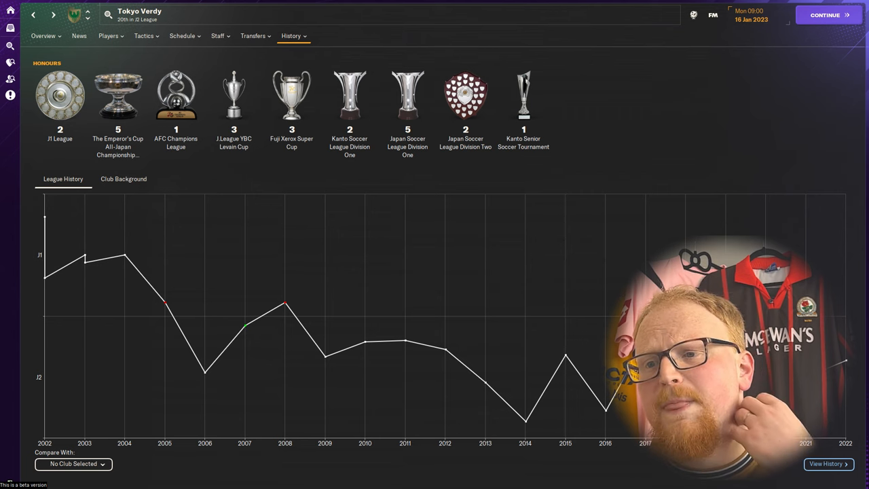
pyautogui.click(43, 35)
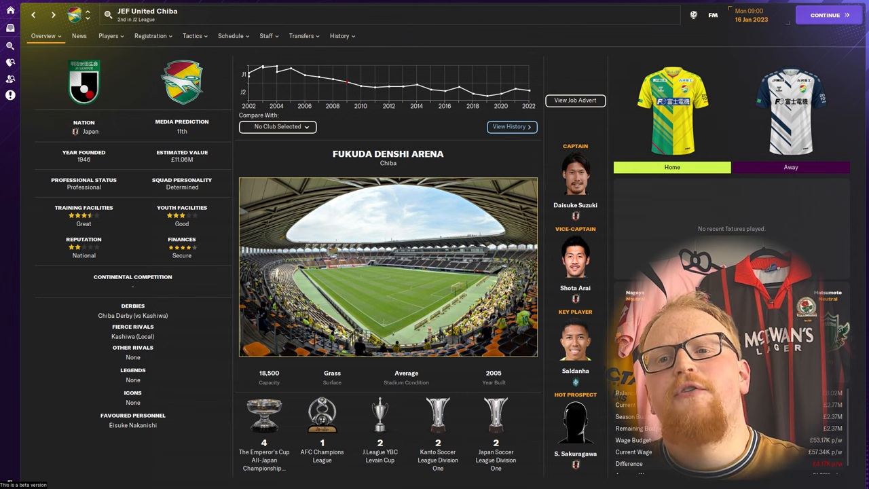
# Switch between JEF United Chiba's History and Overview tabs to view honours and league history
pyautogui.click(340, 35)
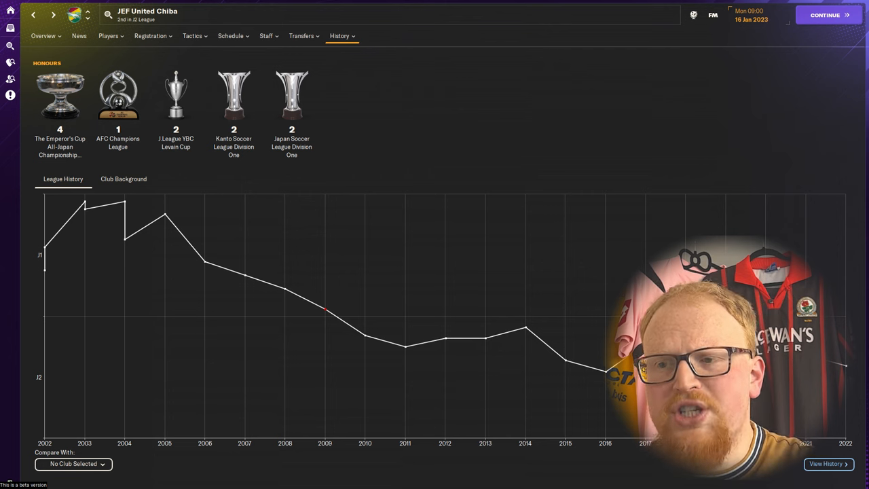
pyautogui.click(43, 36)
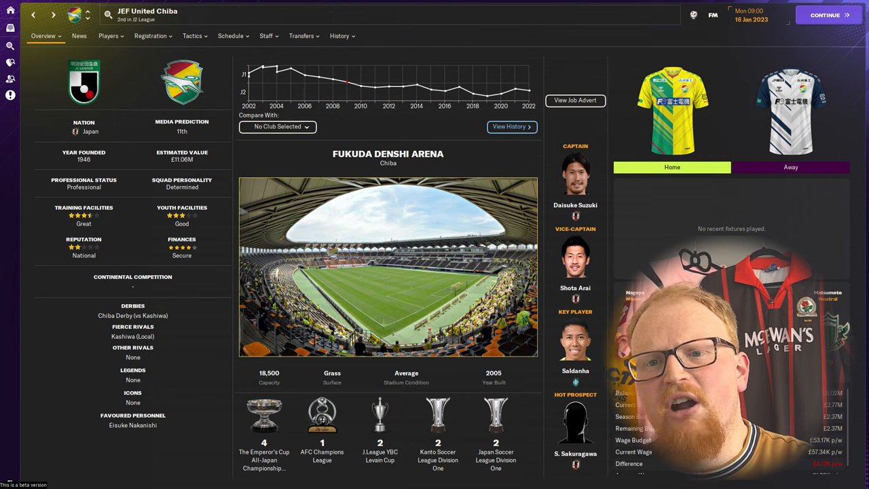
pyautogui.click(339, 36)
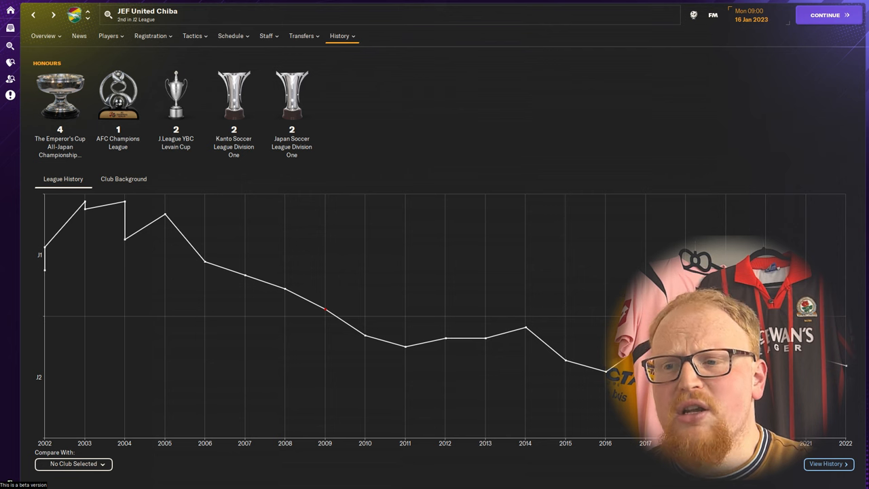
pyautogui.click(42, 35)
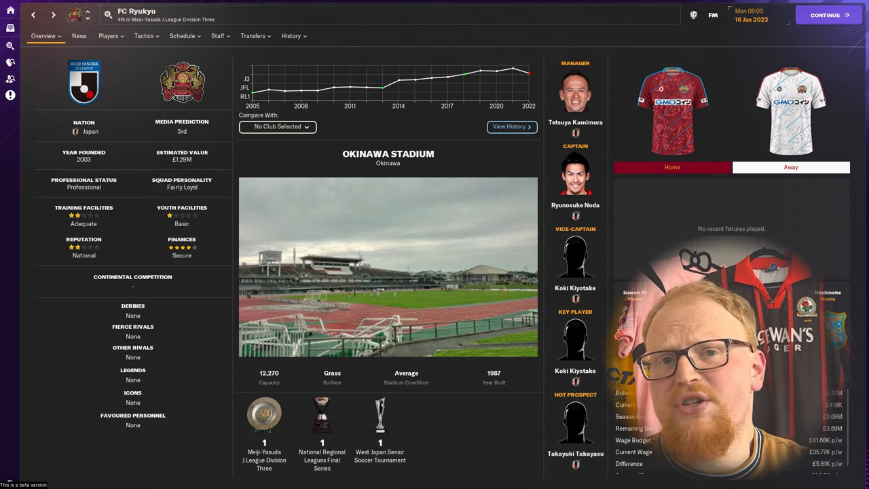
# View FC Ryukyu's honours and league history twice, returning to its Okinawa Stadium overview
pyautogui.click(290, 35)
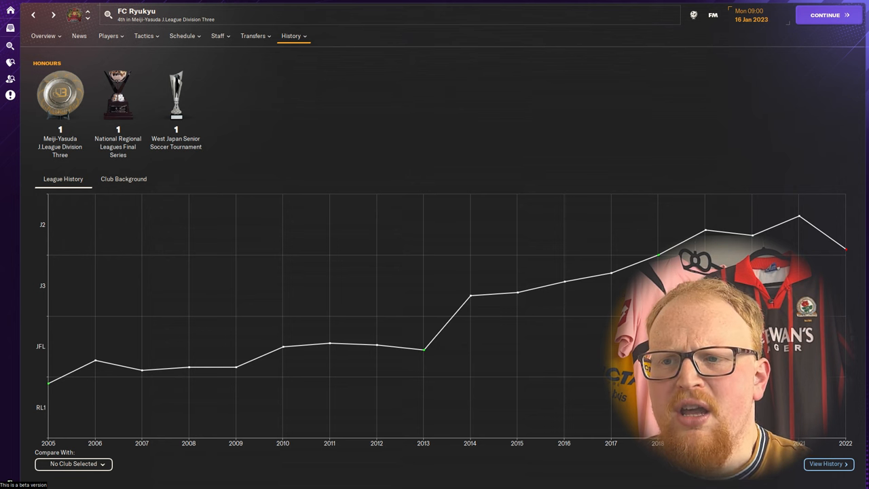
pyautogui.click(42, 35)
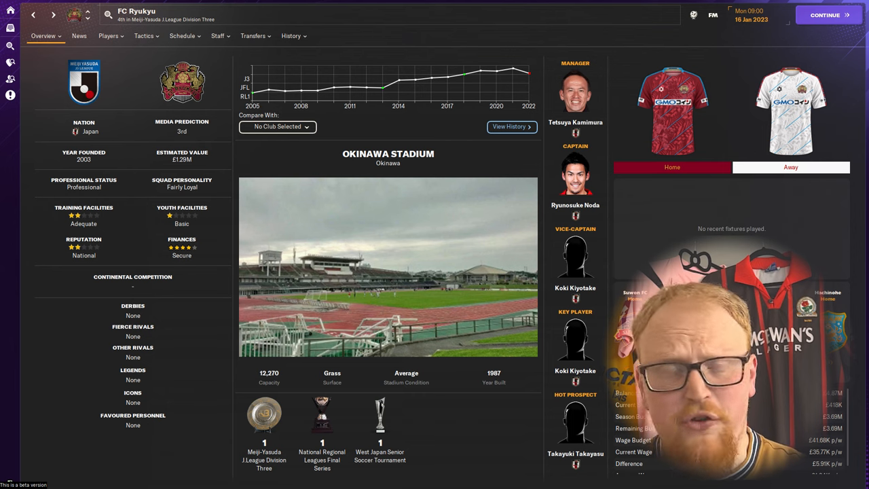
pyautogui.click(290, 35)
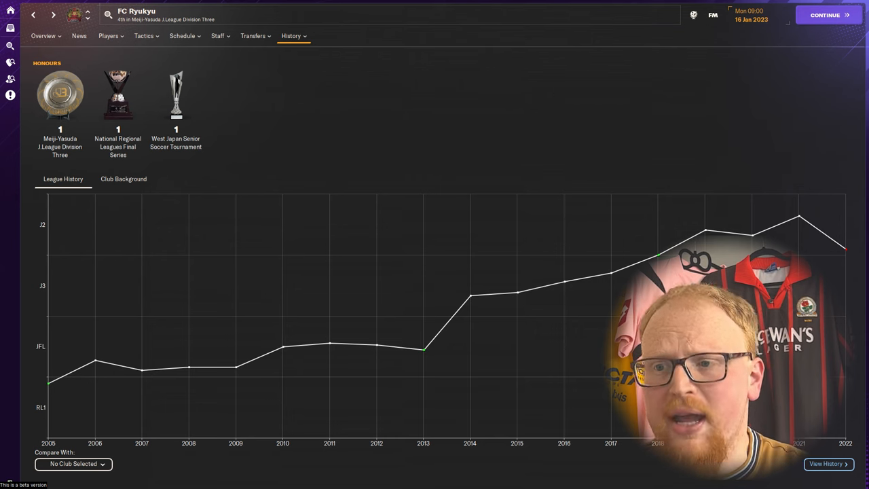
pyautogui.click(43, 36)
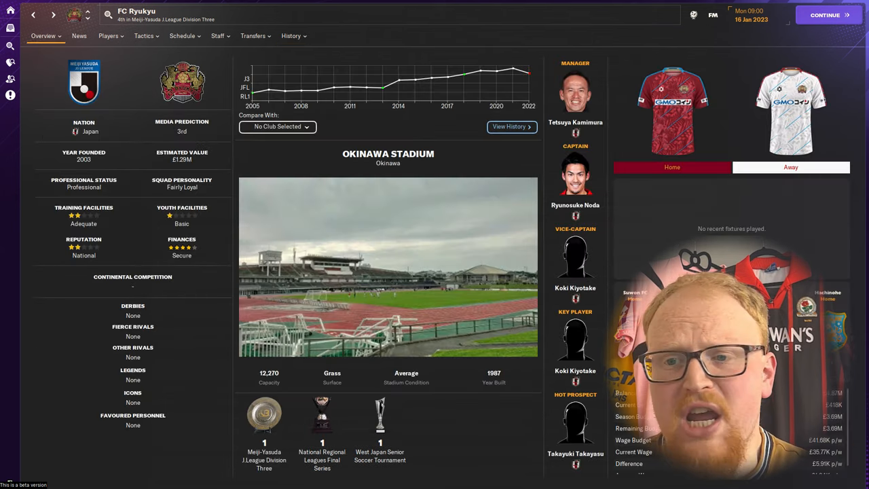